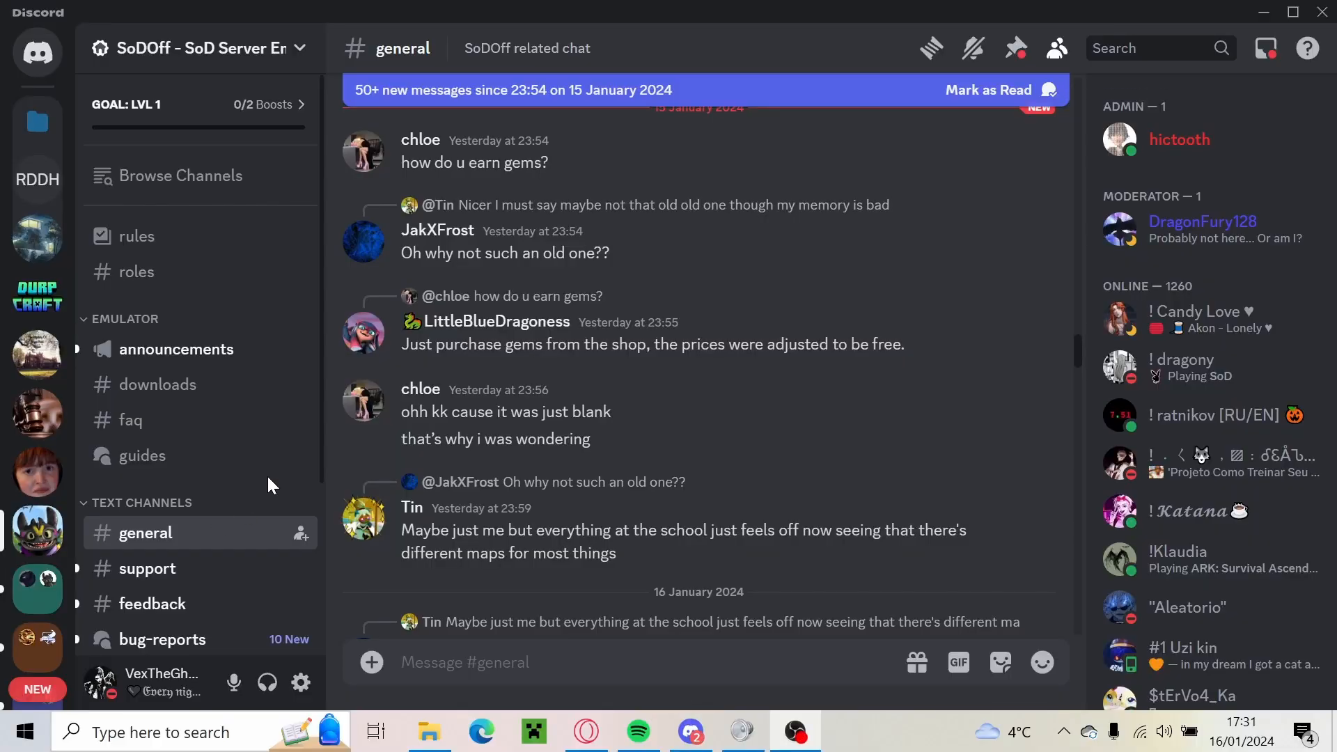
mouse_move(865, 385)
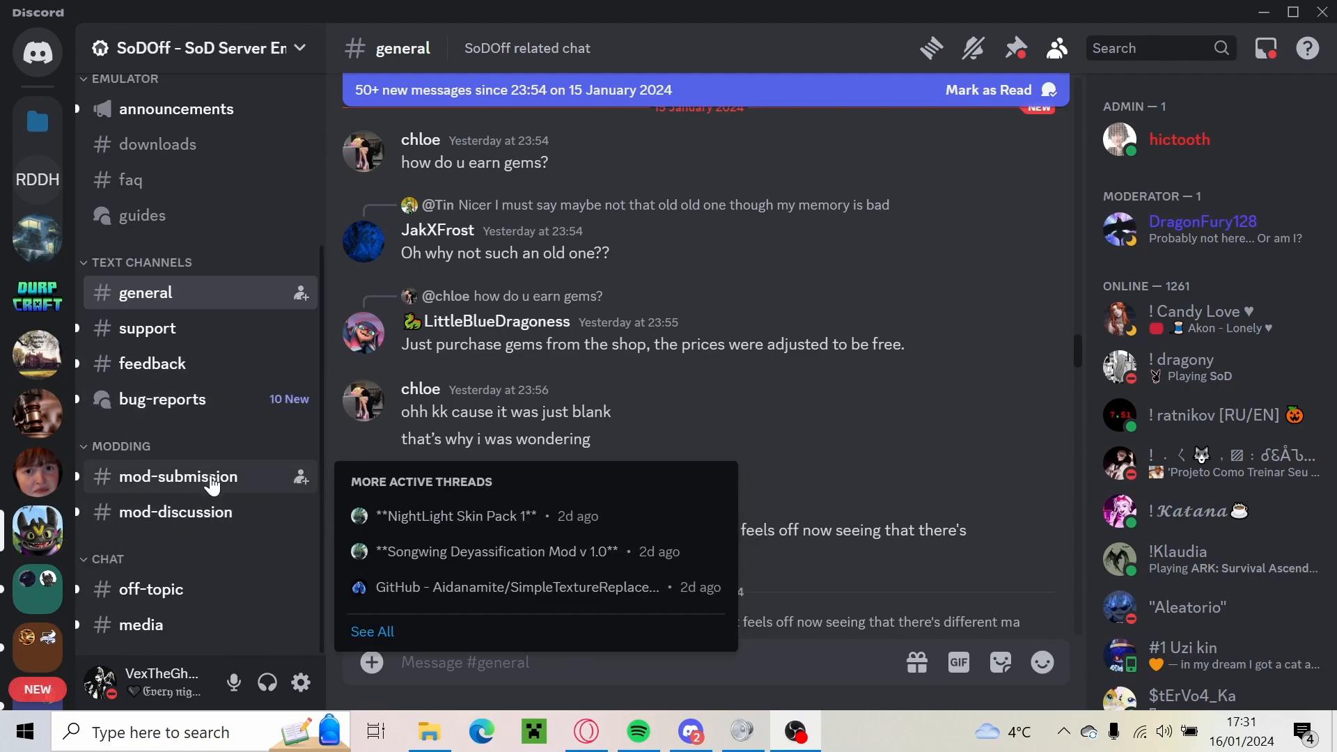
Switch to the #mod-discussion channel and scroll down to its recent messages.
click(176, 511)
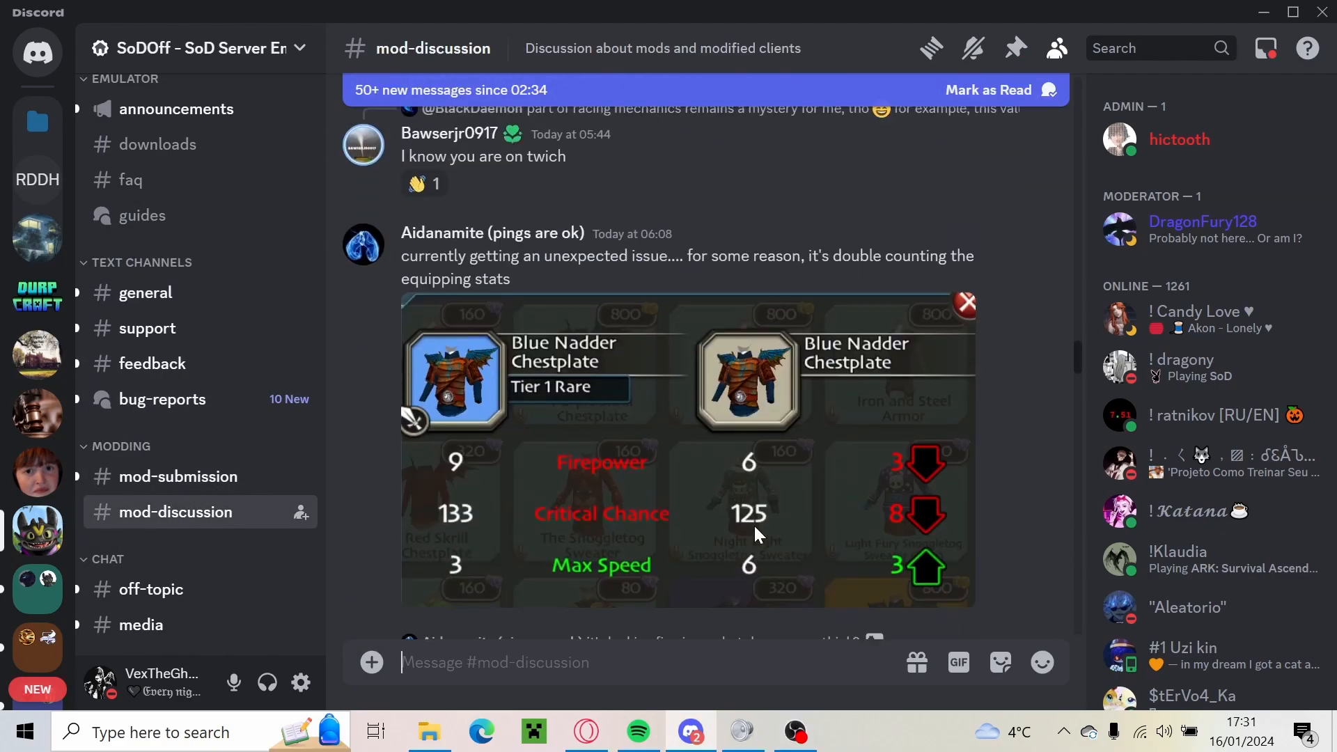
scroll(down, 3)
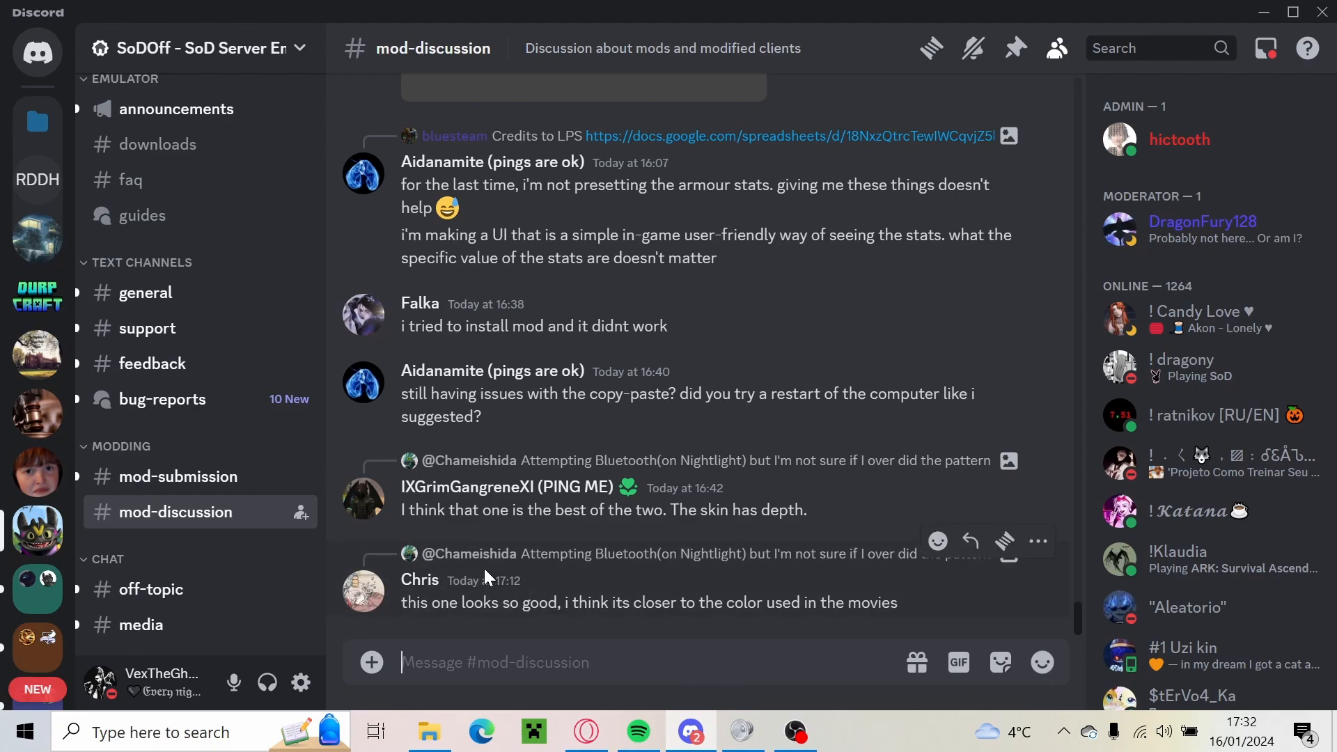
mouse_move(331, 556)
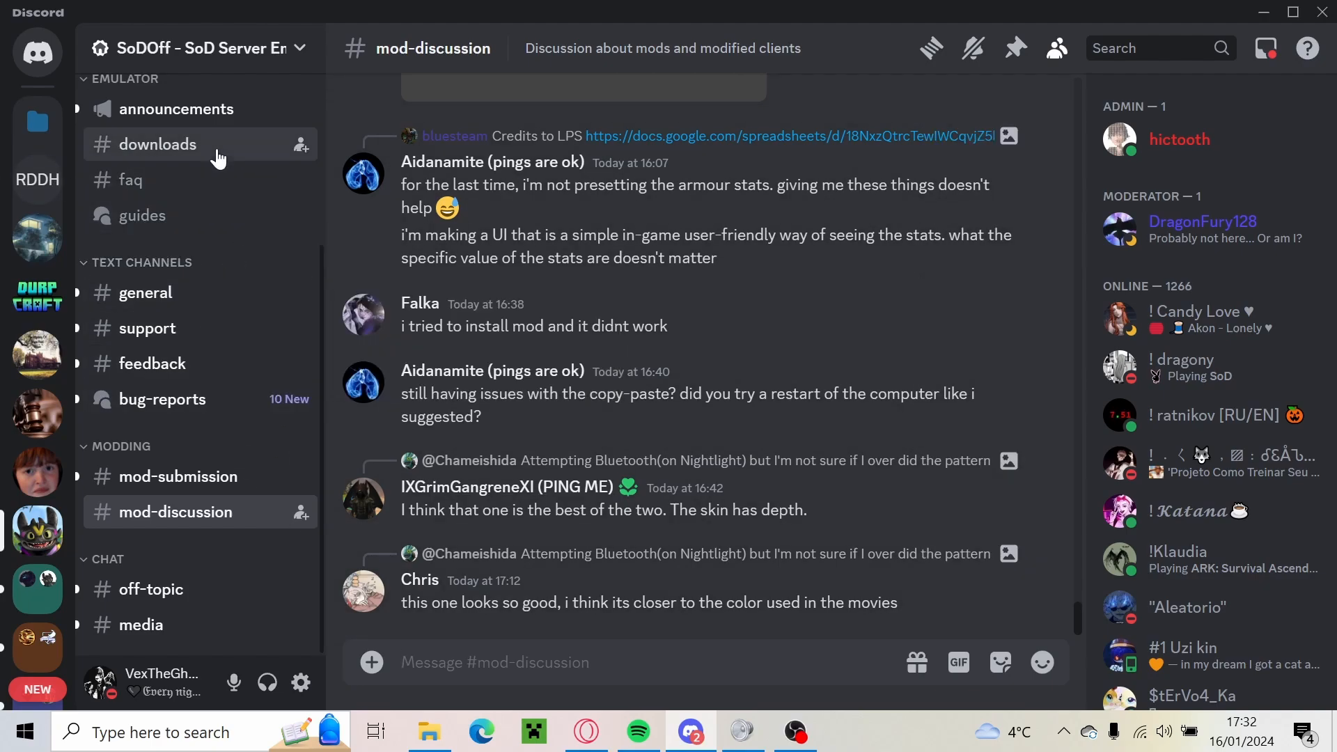
Switch to the #downloads channel with the Windows, Android and iOS client links.
click(158, 143)
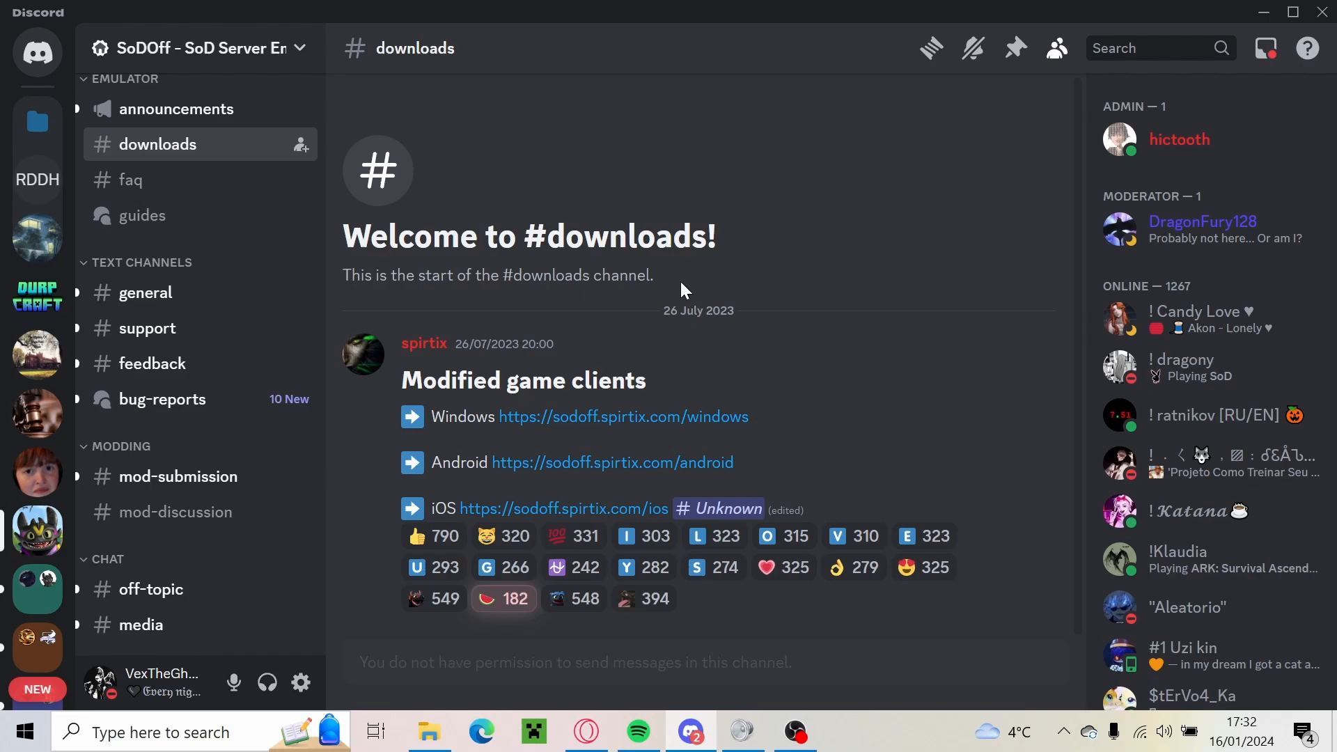
mouse_move(759, 388)
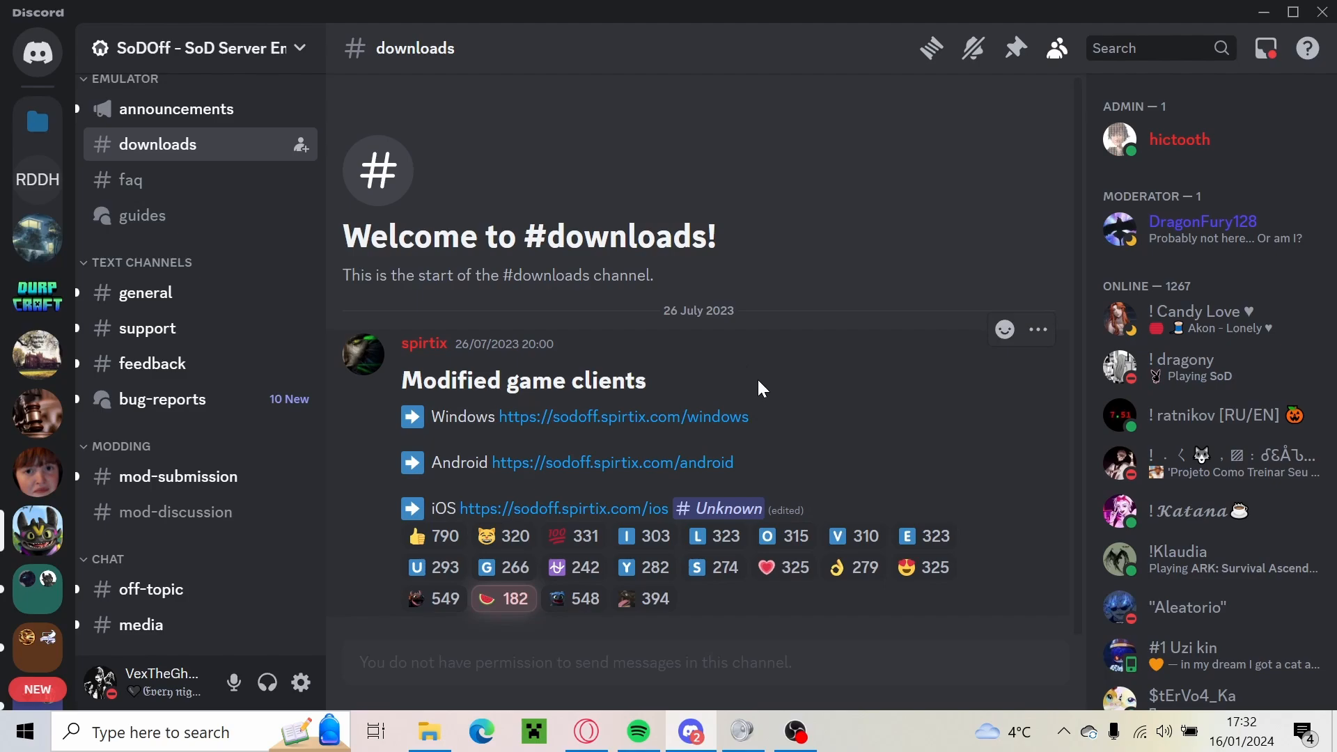
mouse_move(623, 418)
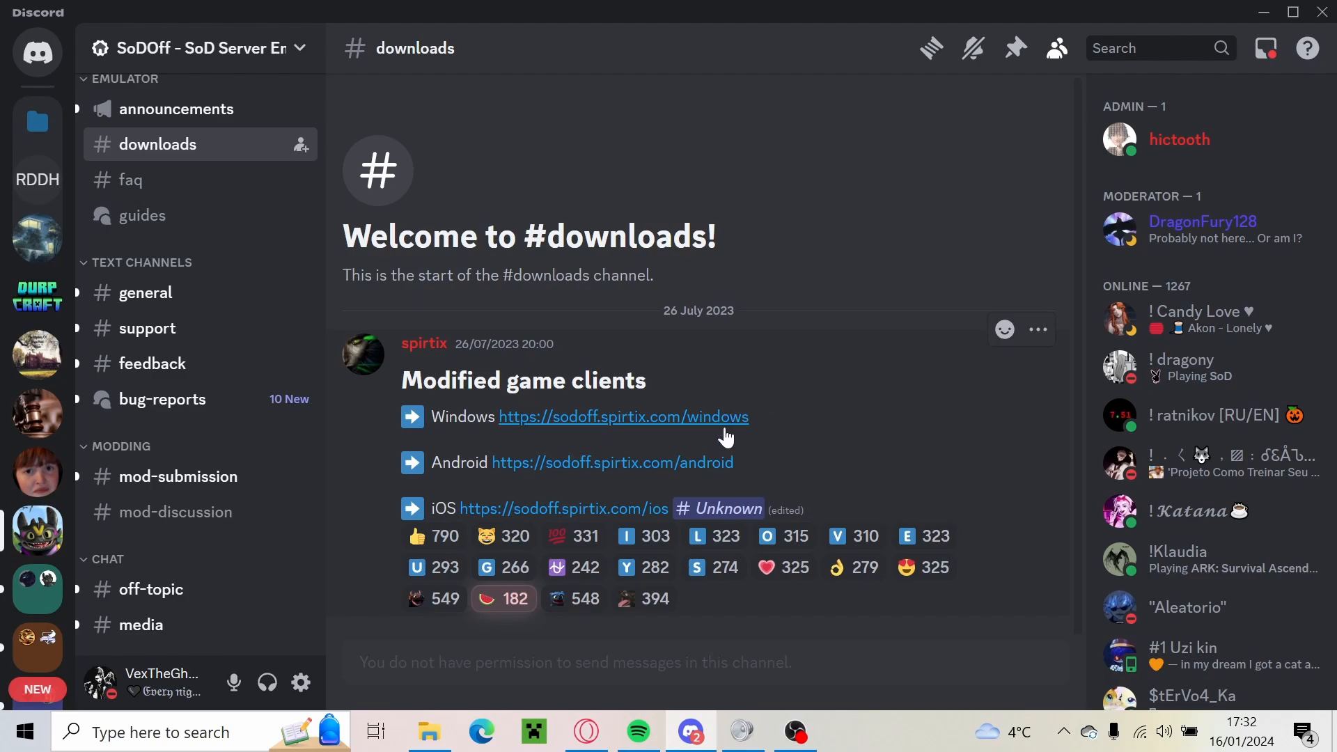
mouse_move(950, 444)
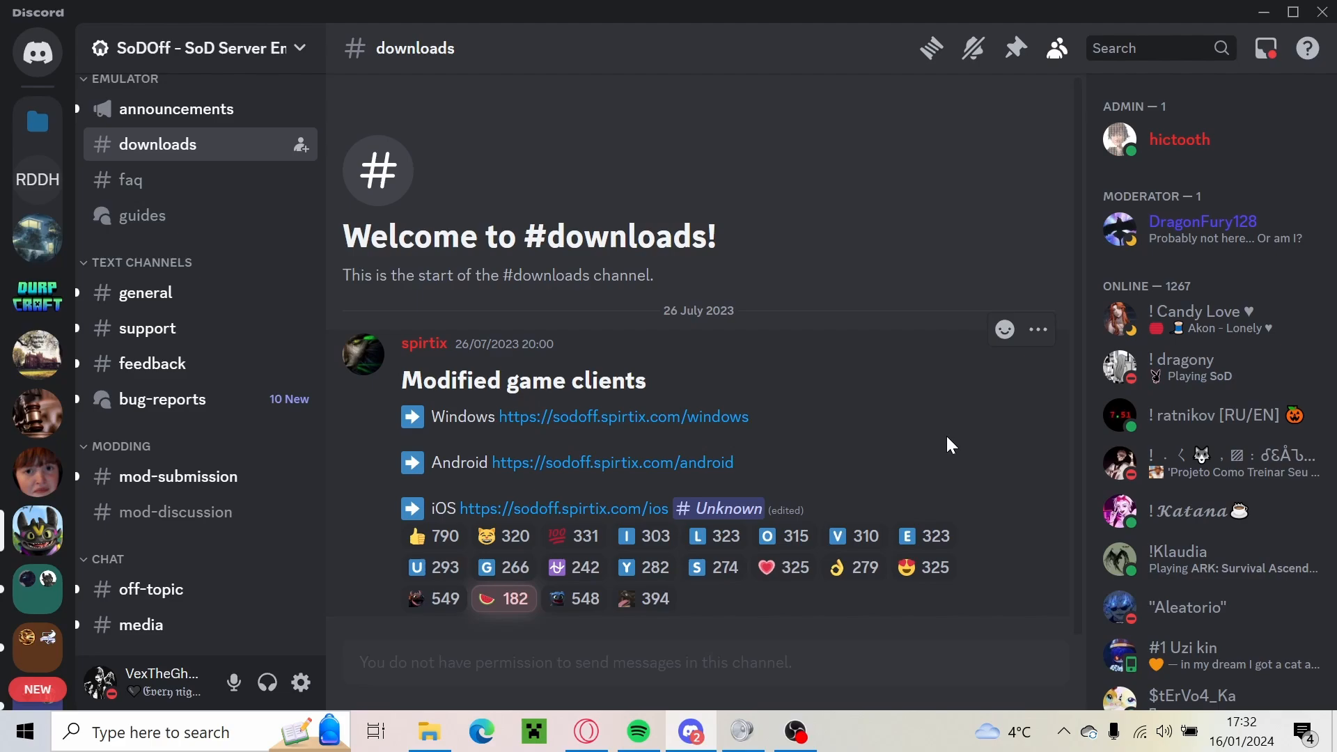
mouse_move(843, 437)
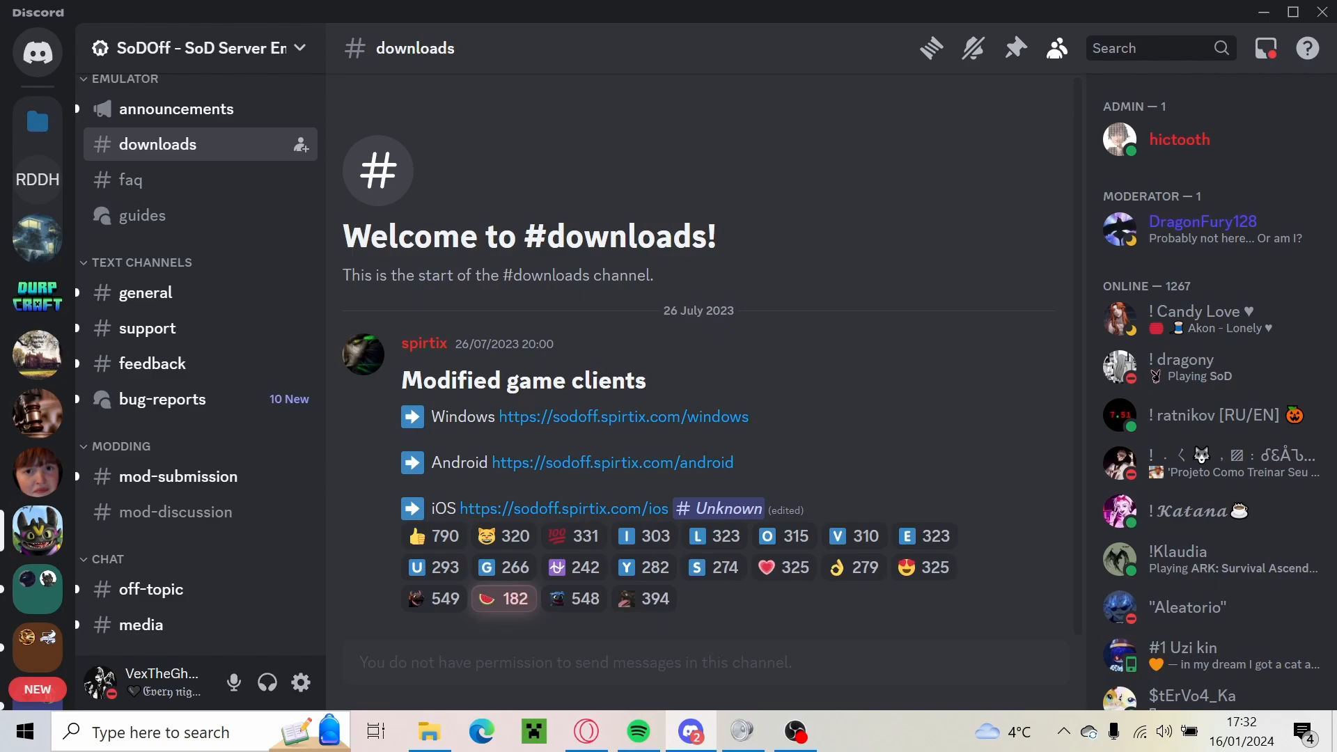
Download the sod_mod zip (about 83 MB) from the Windows client page into For SoDOff.
click(621, 417)
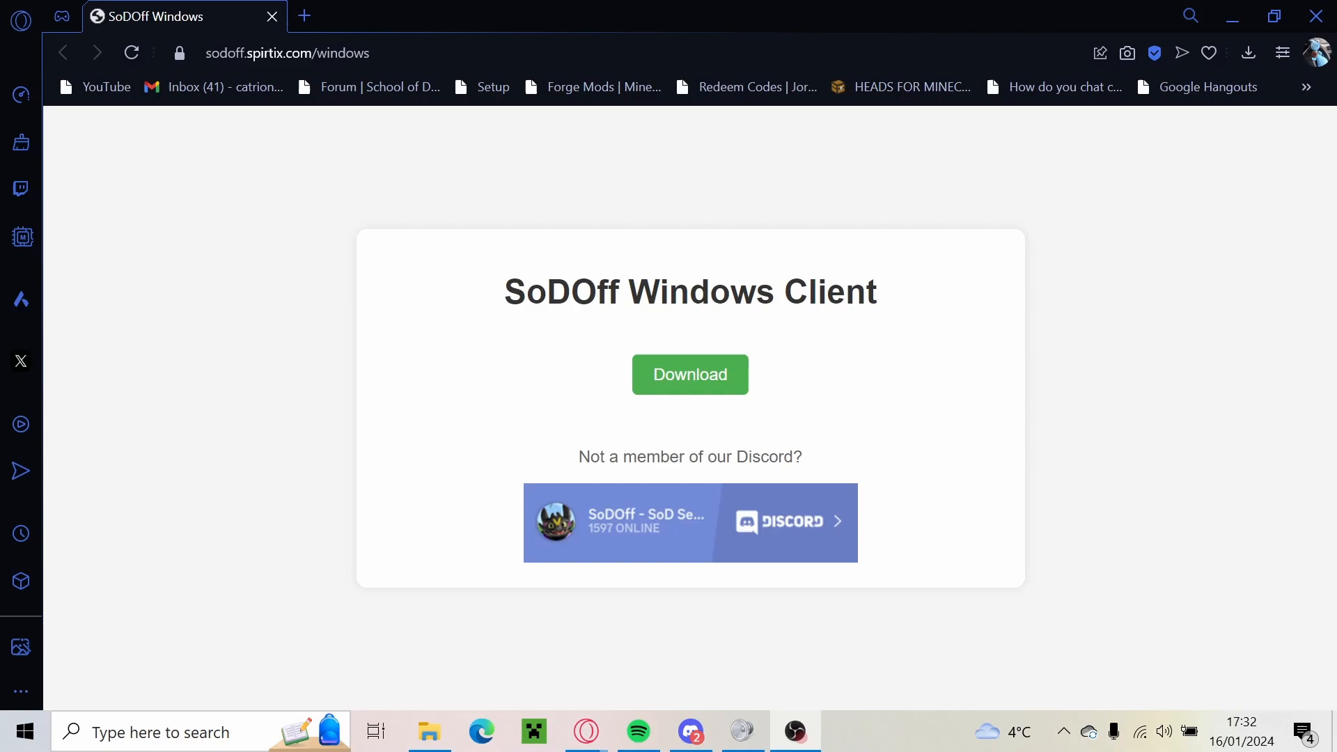
mouse_move(1044, 435)
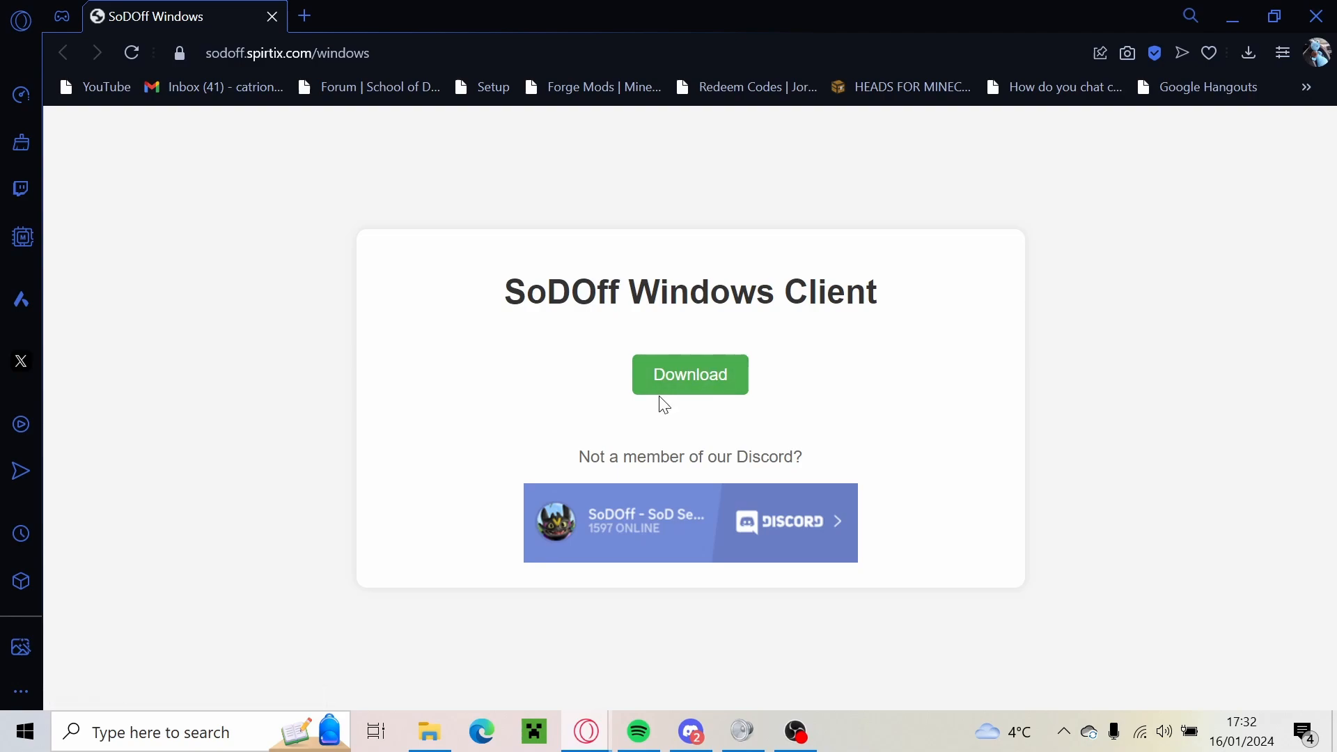
click(689, 375)
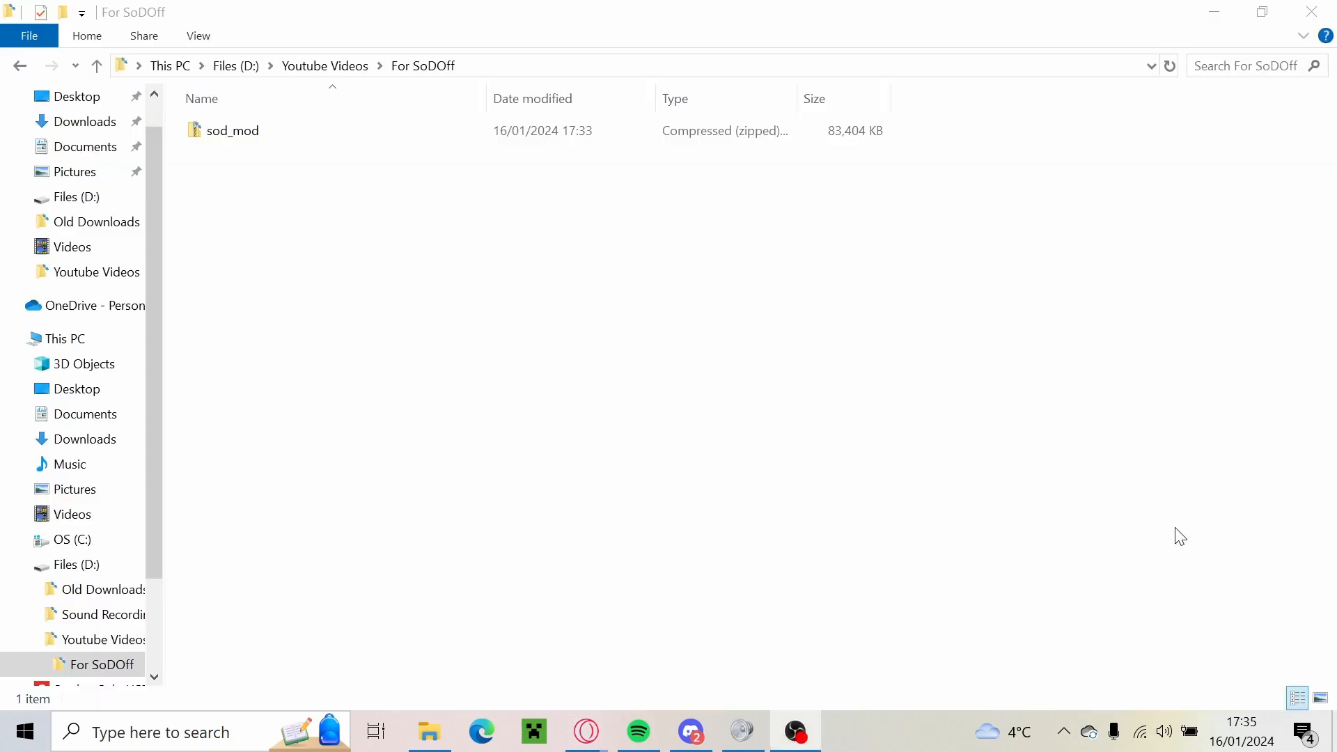
mouse_move(1131, 527)
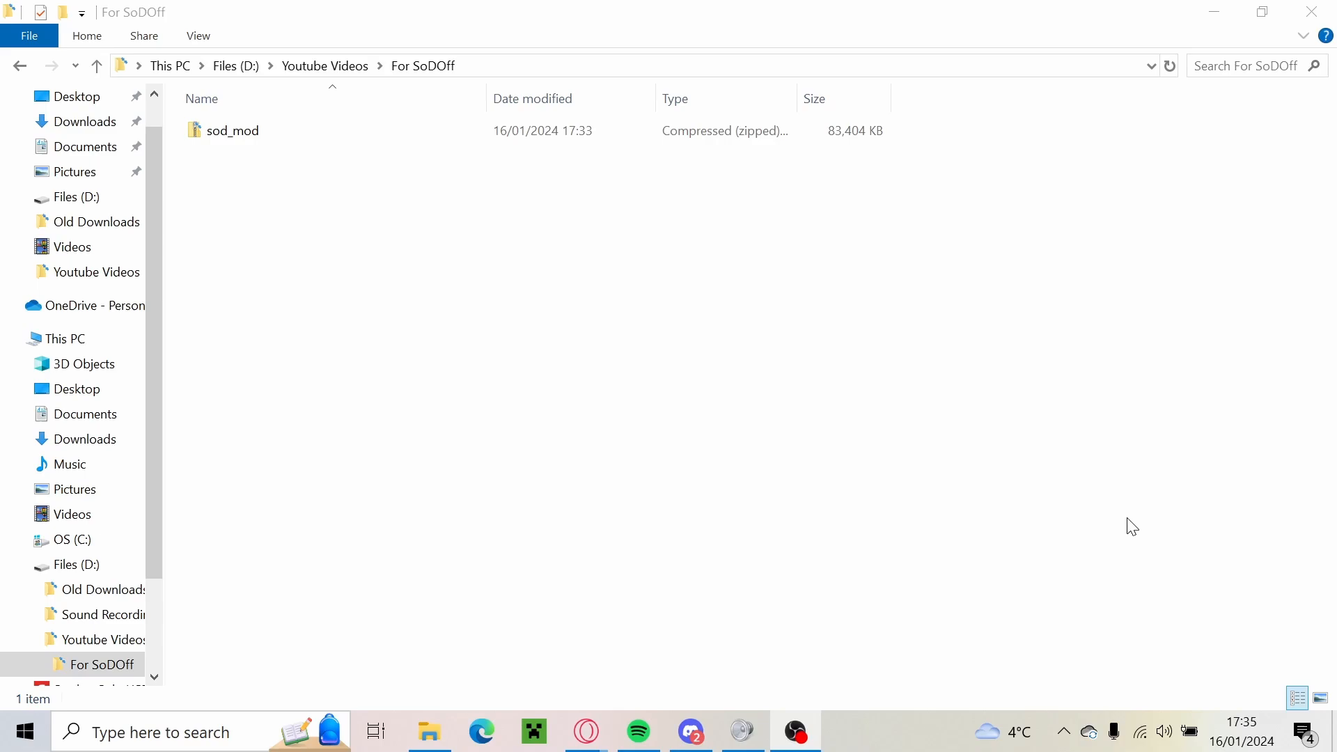
mouse_move(341, 283)
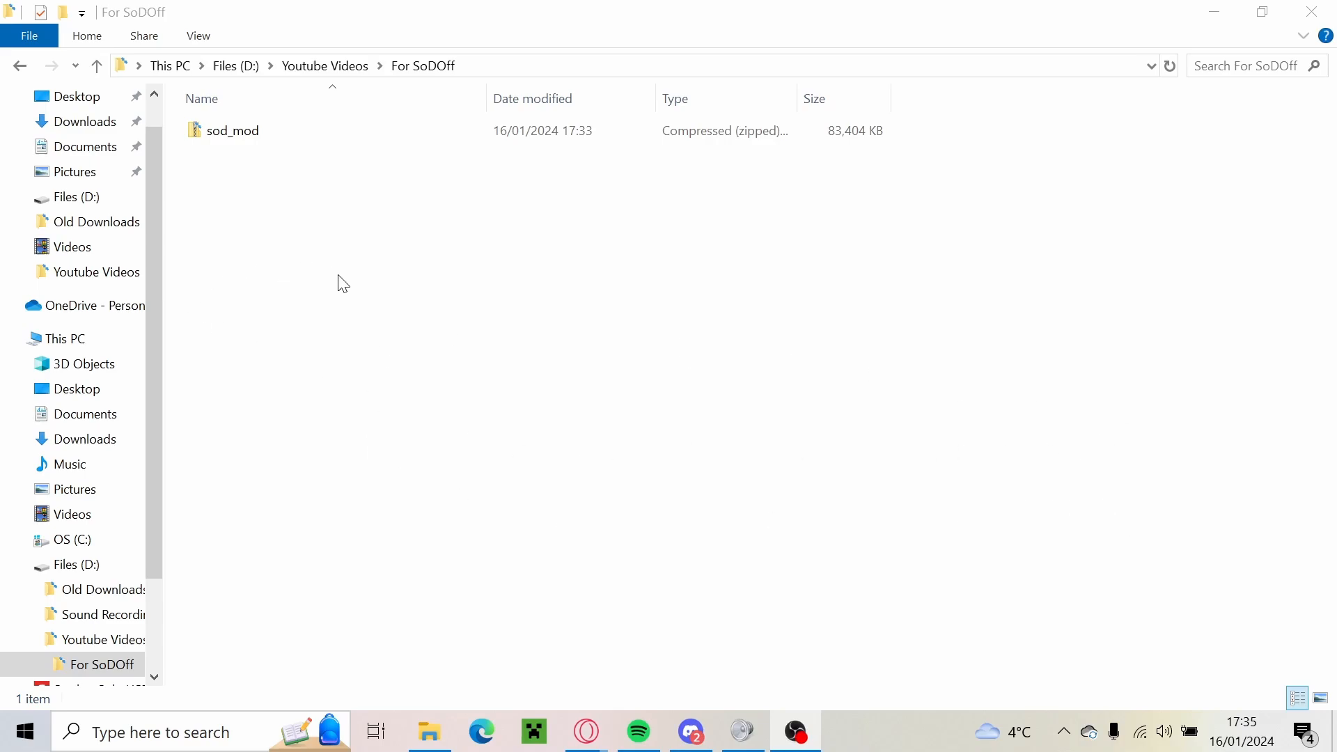
Select the sod_mod zip in For SoDOff and show its context menu.
click(233, 130)
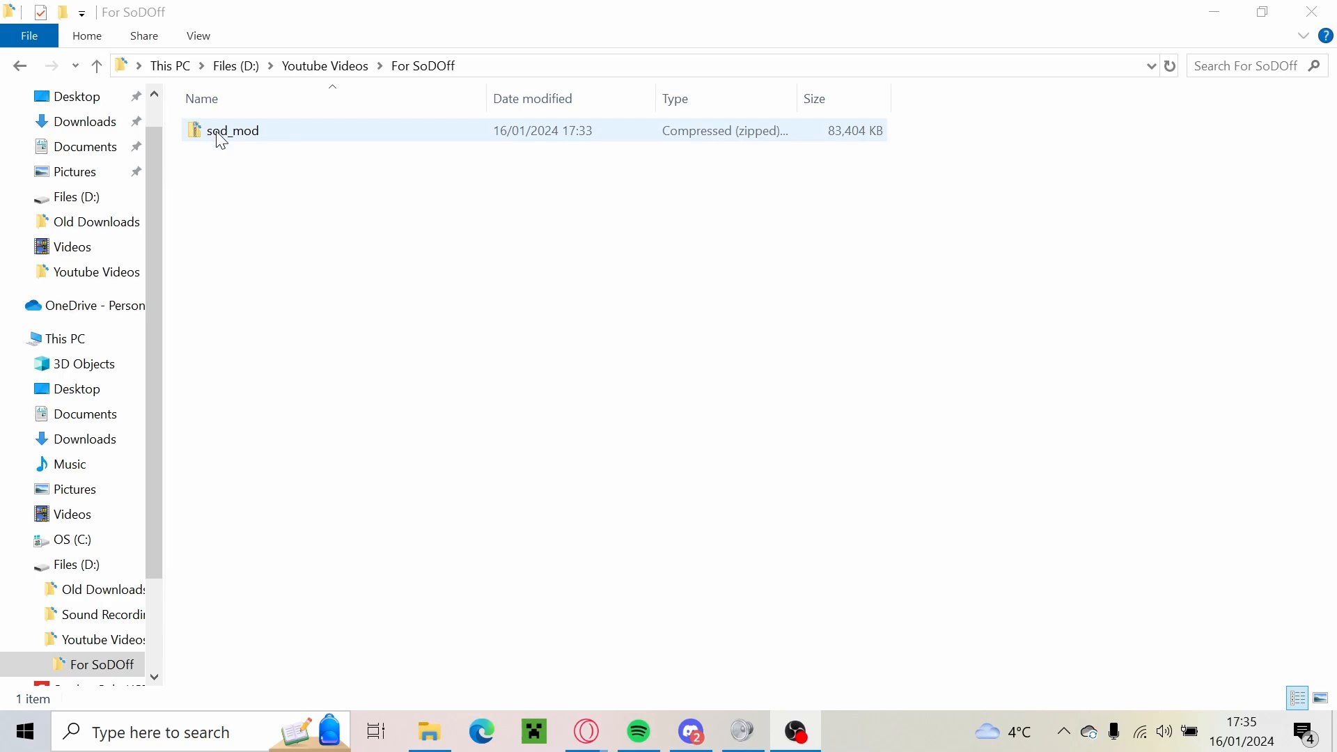
right_click(232, 130)
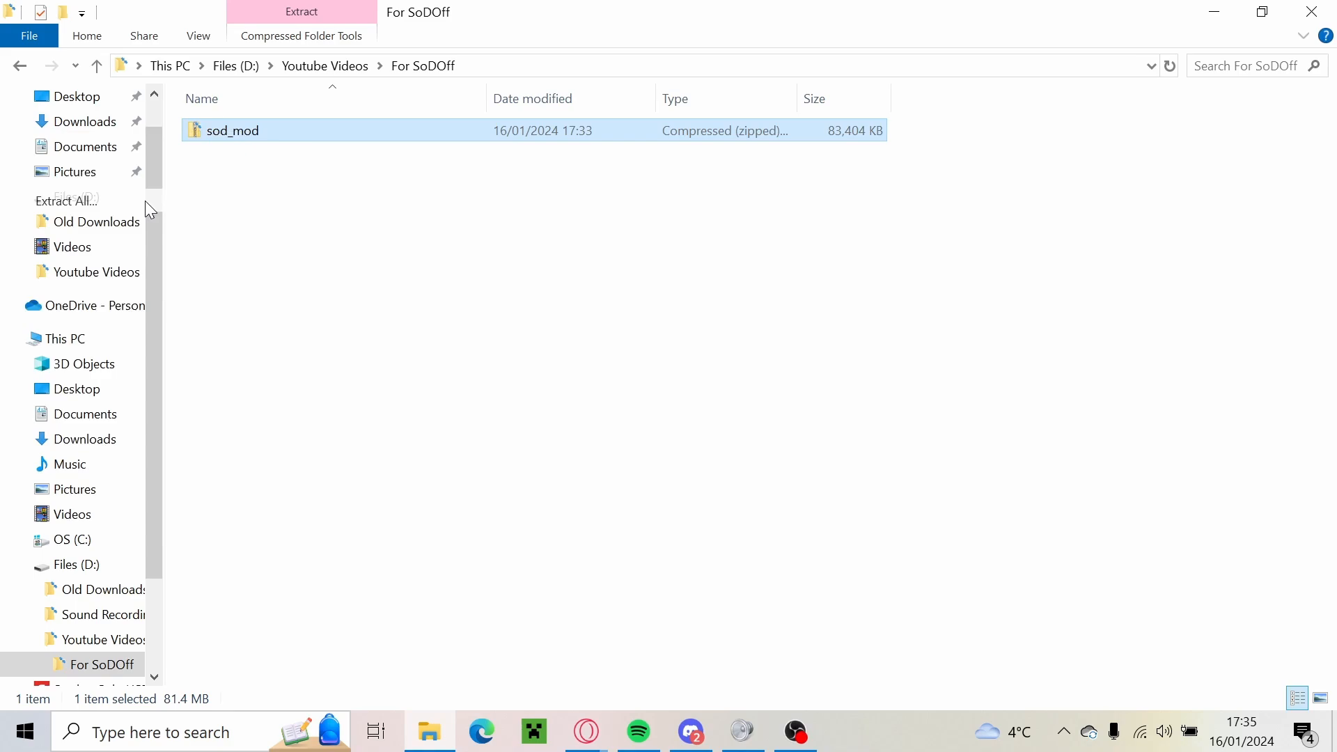
Extract All from sod_mod zip to the default sod_mod folder destination.
click(66, 200)
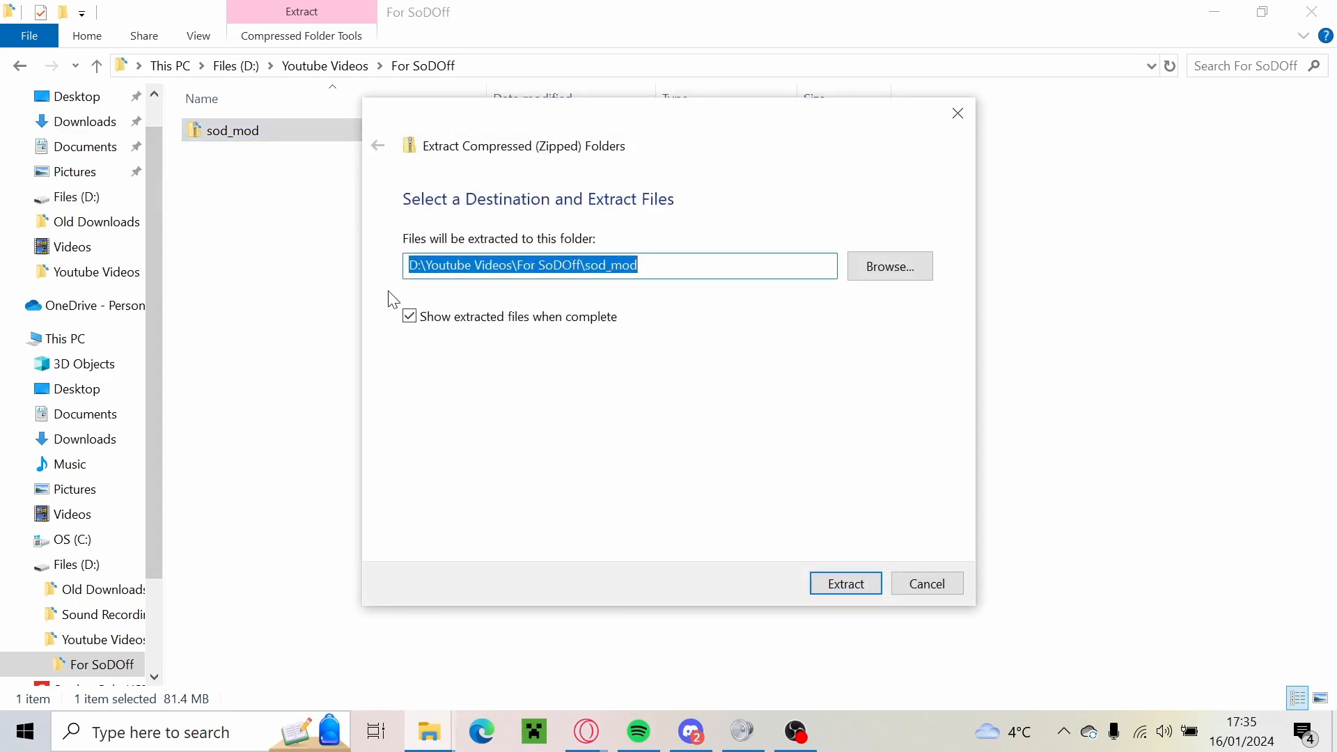
click(844, 584)
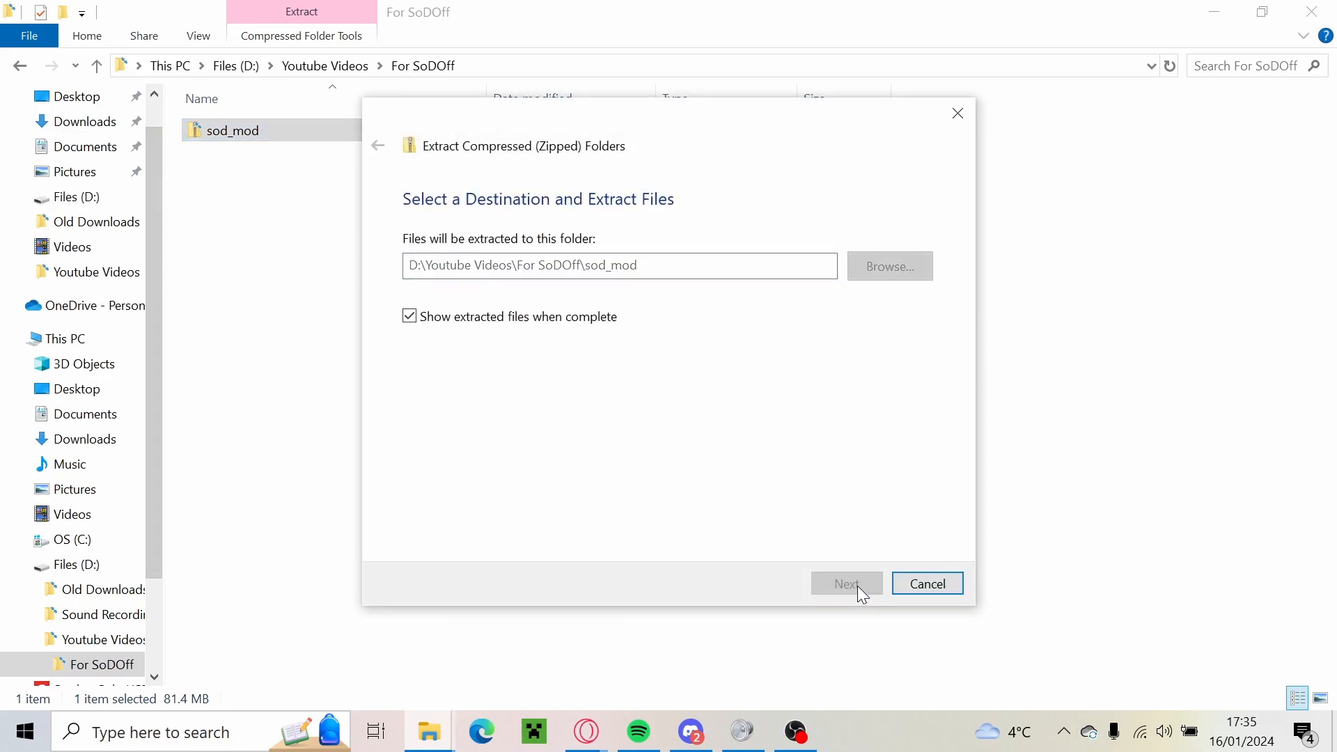
click(846, 583)
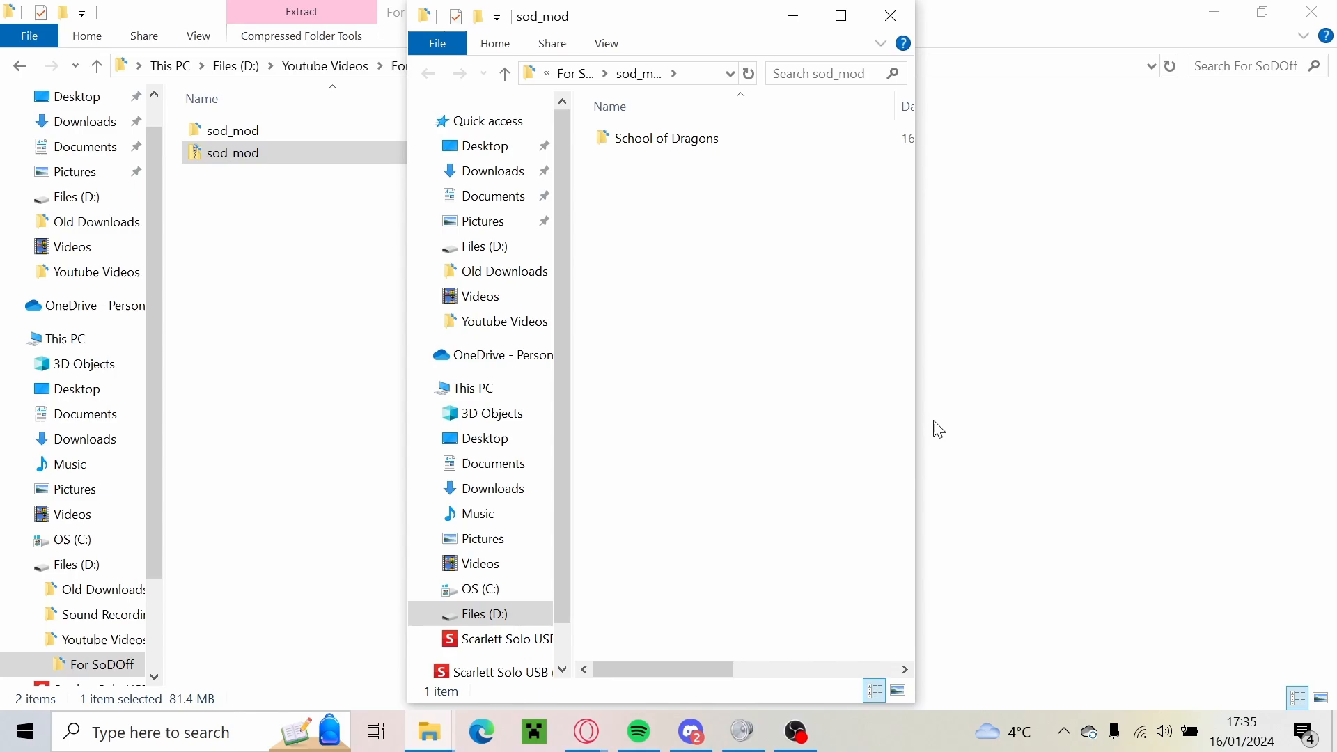
Open the School of Dragons folder and run DOMain.exe.
click(668, 138)
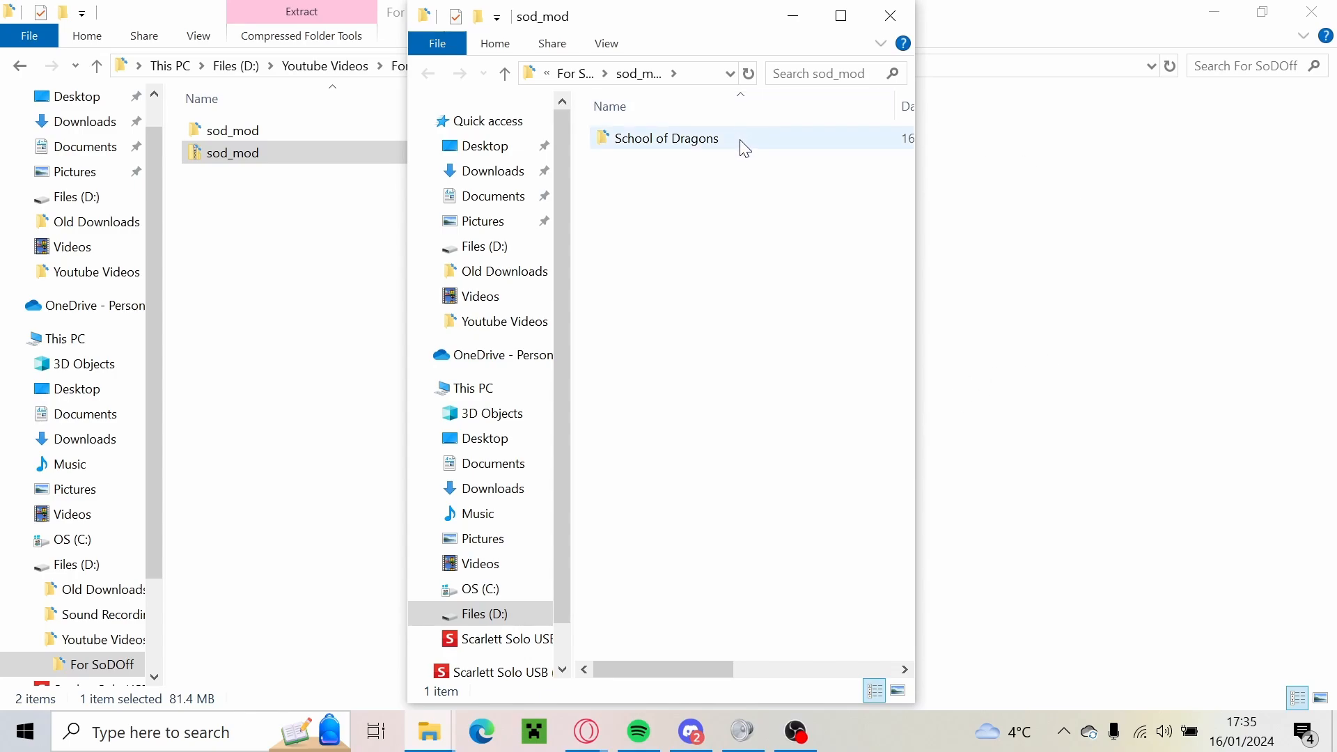
double_click(668, 137)
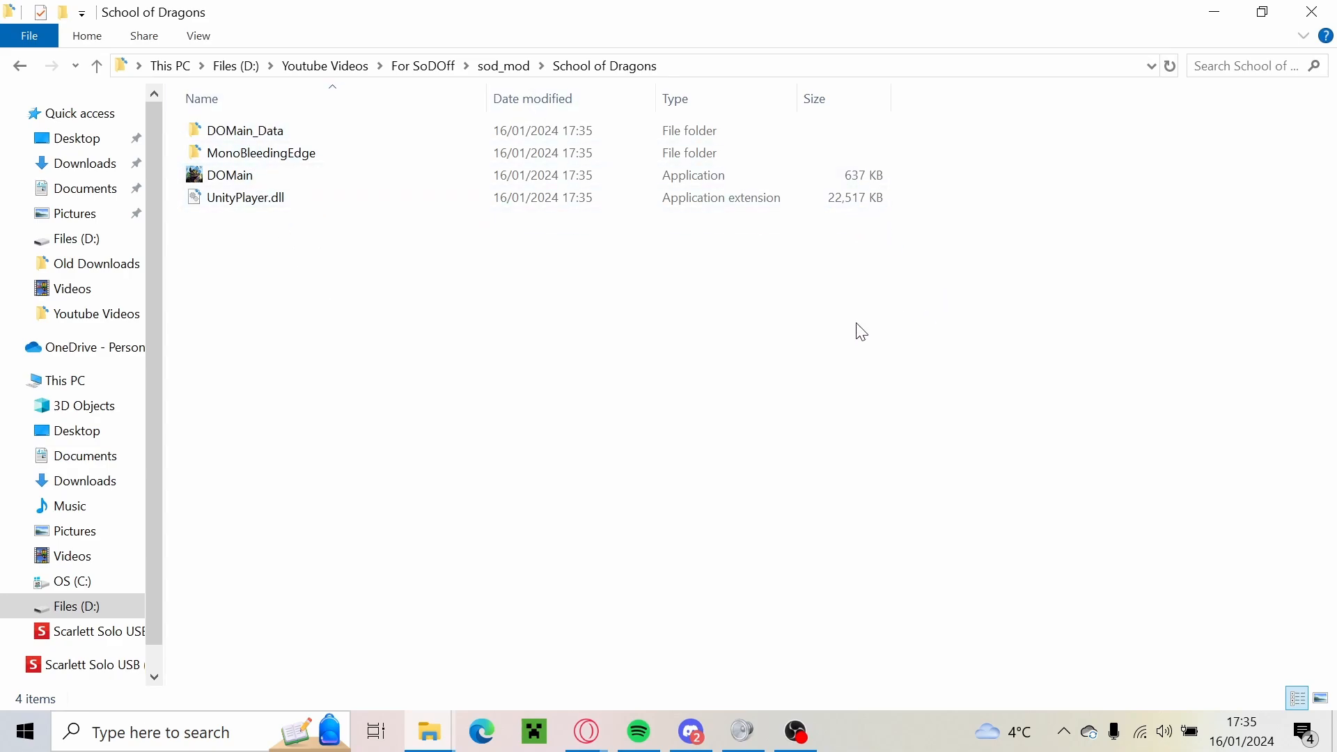
click(229, 174)
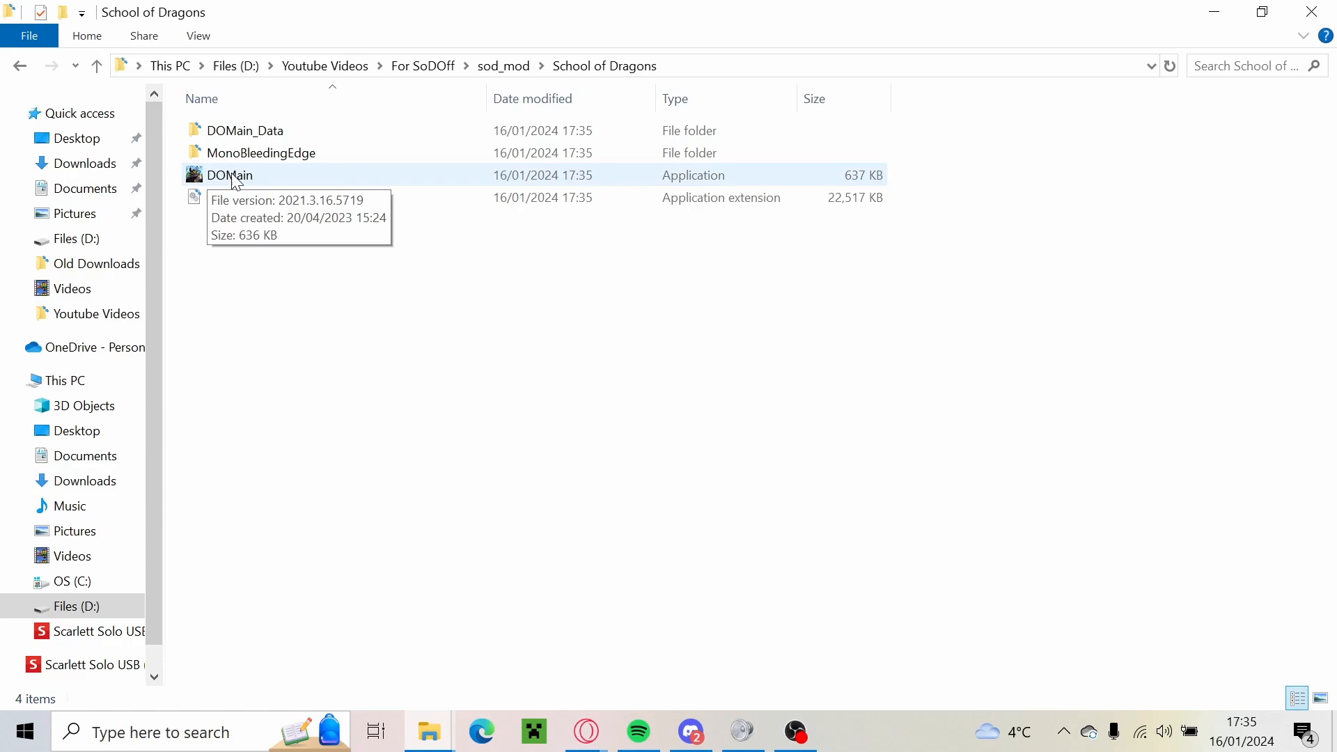
click(228, 175)
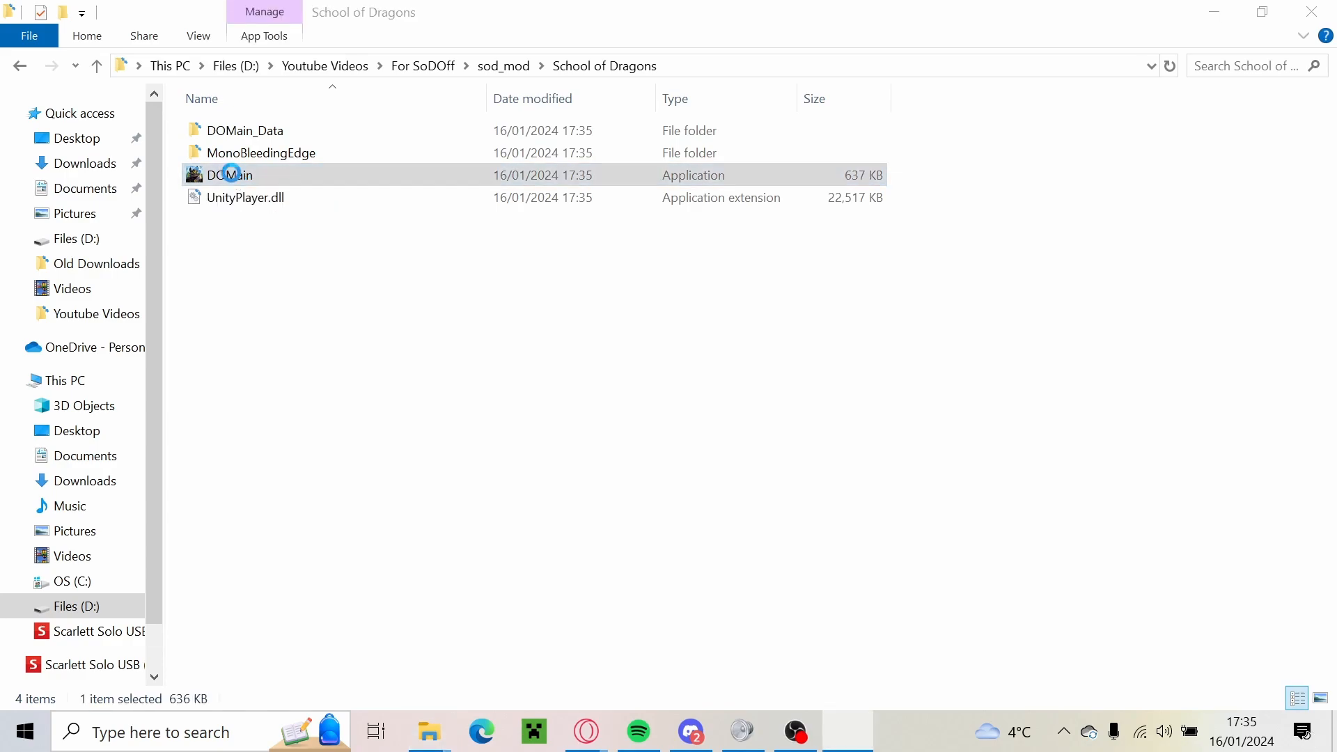
double_click(229, 175)
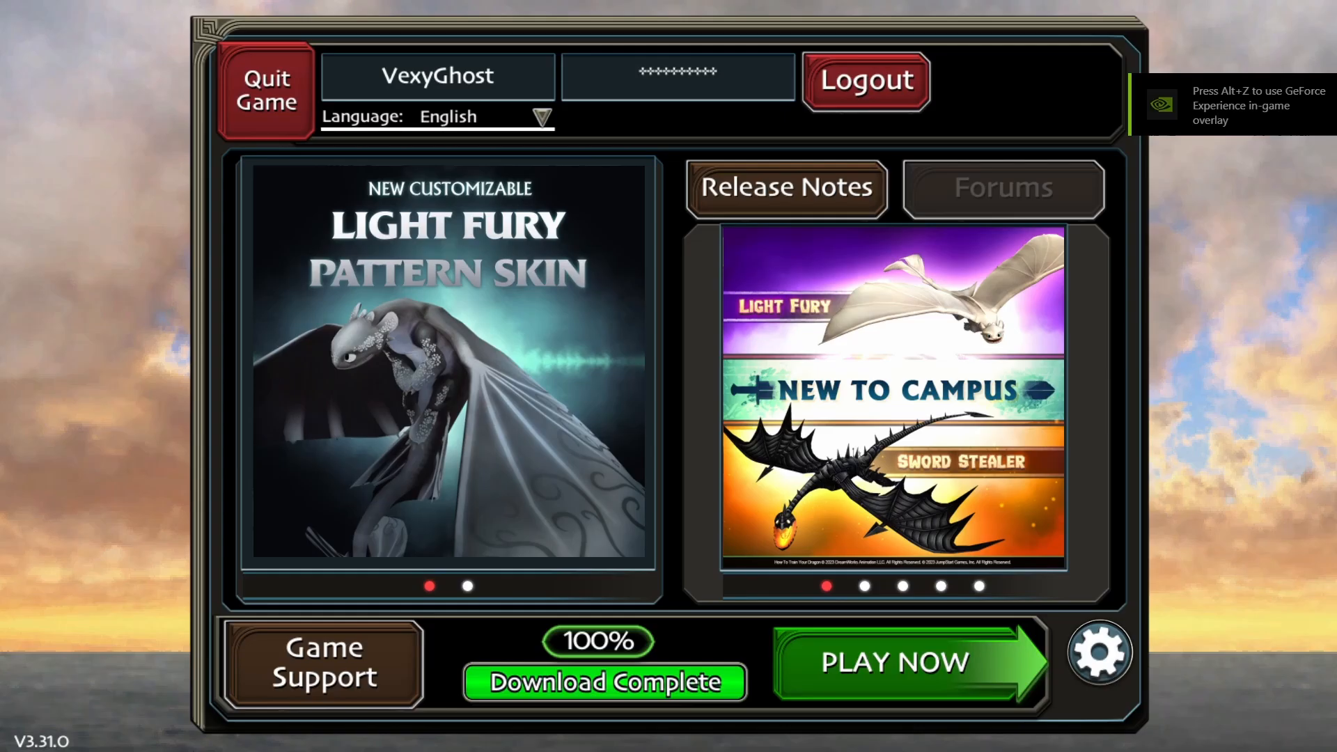
Choose PLAY NOW in the launcher, then PLAY with the existing Viking.
click(891, 662)
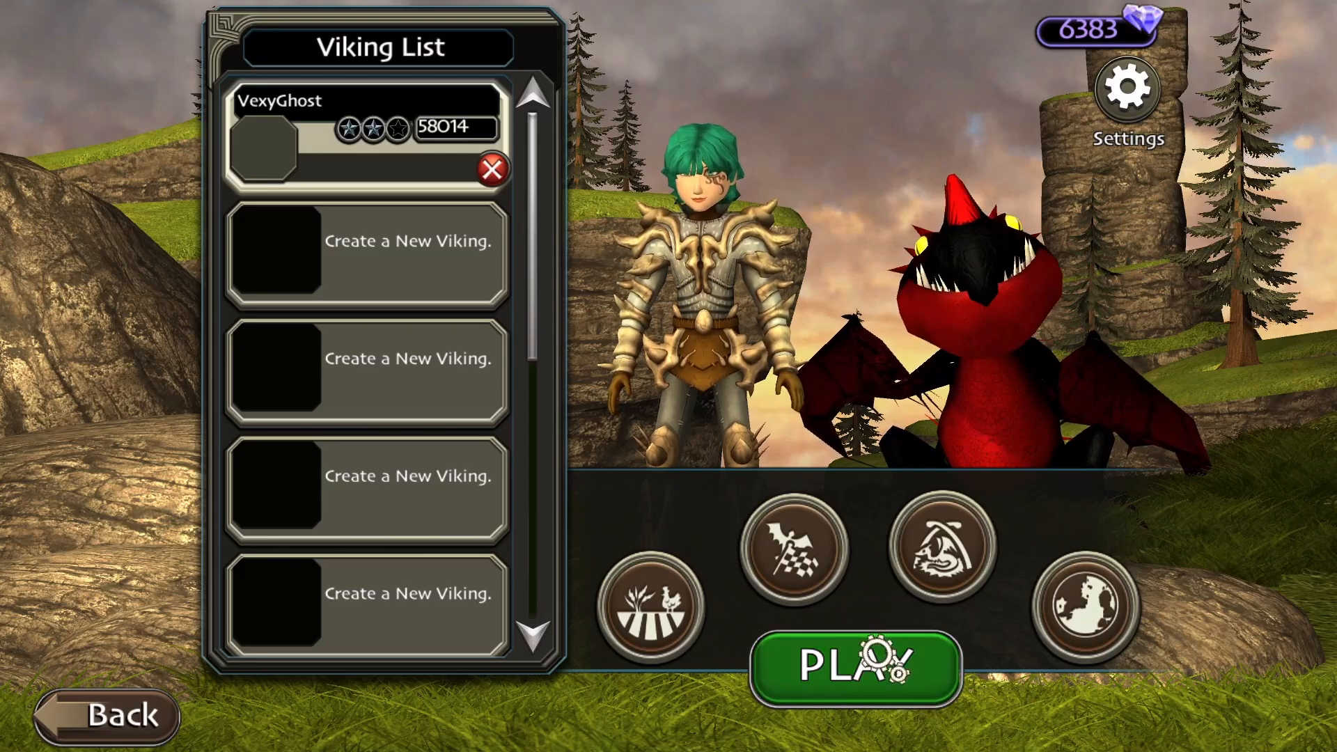
click(854, 665)
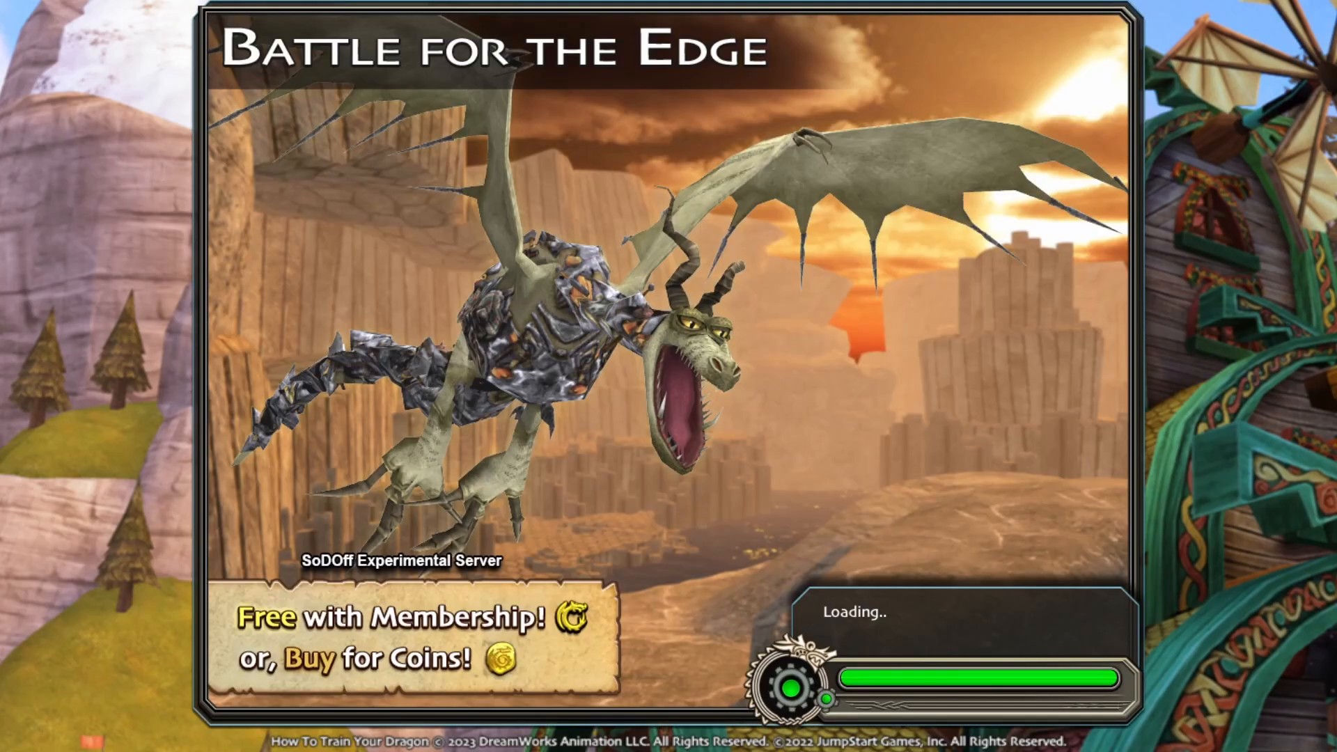